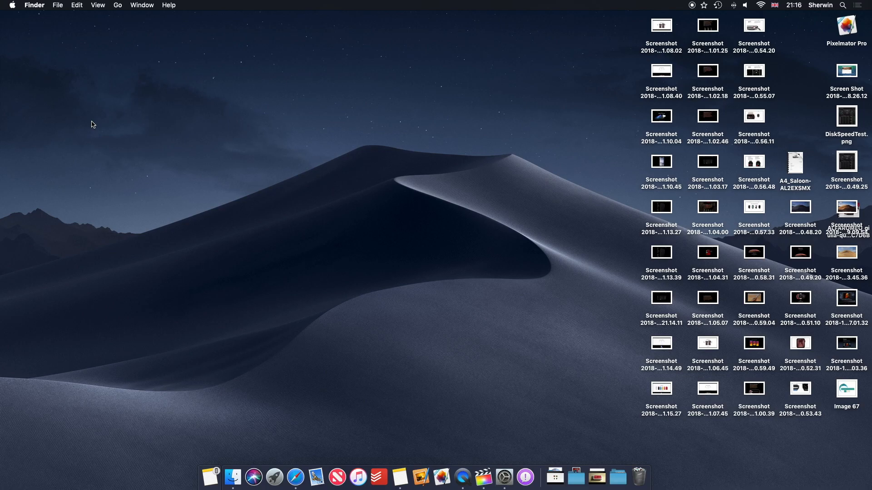
{"action": "mouse_move", "coordinate": [451, 295]}
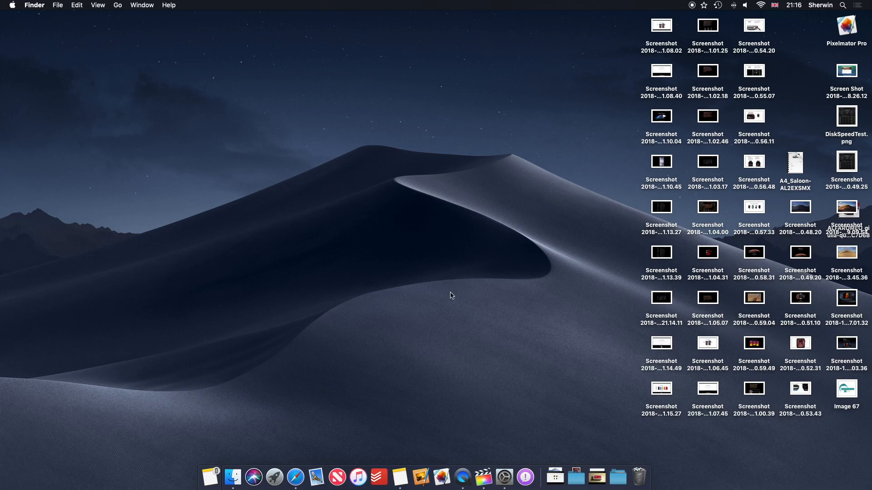
{"action": "mouse_move", "coordinate": [550, 435]}
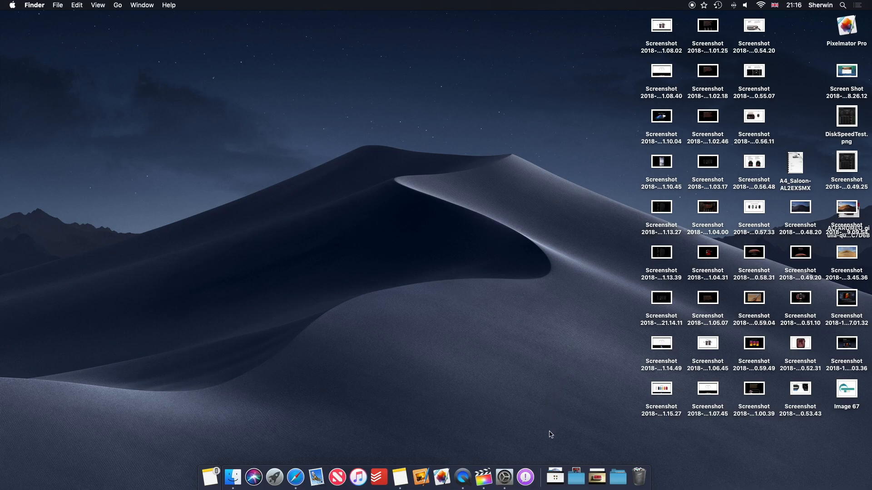
{"action": "mouse_move", "coordinate": [618, 477]}
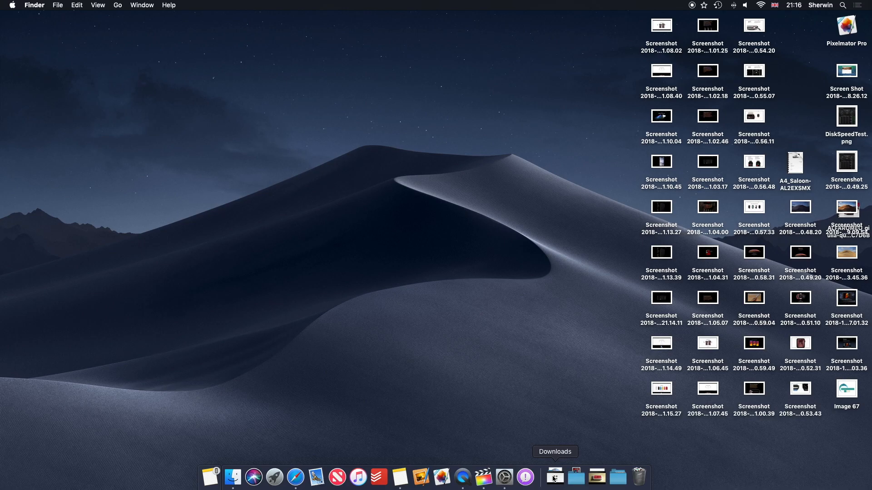
{"action": "mouse_move", "coordinate": [546, 434]}
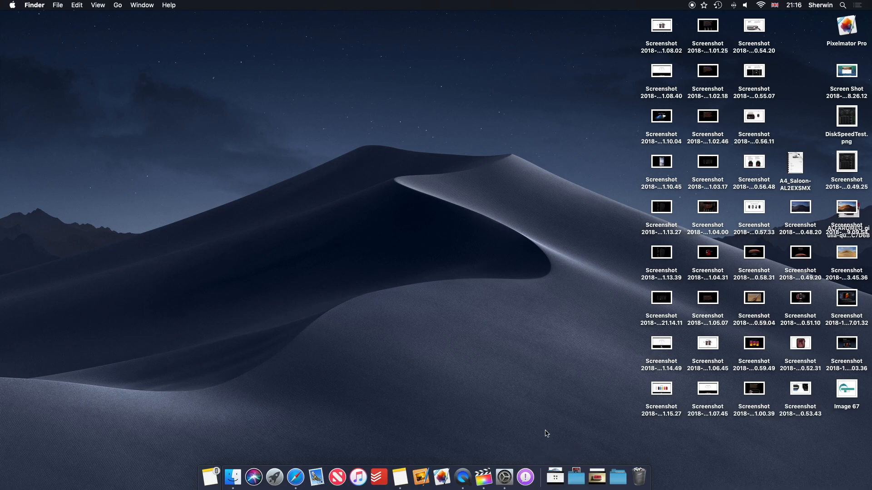
{"action": "mouse_move", "coordinate": [554, 477]}
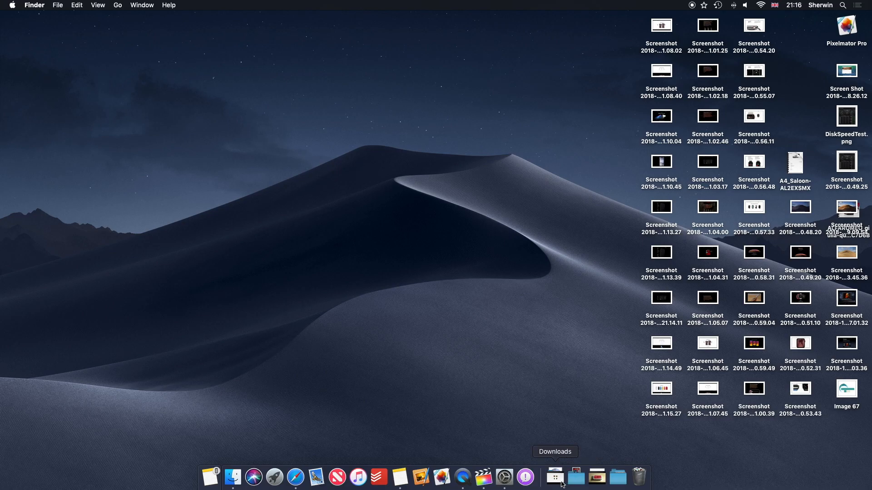
{"action": "mouse_move", "coordinate": [536, 411]}
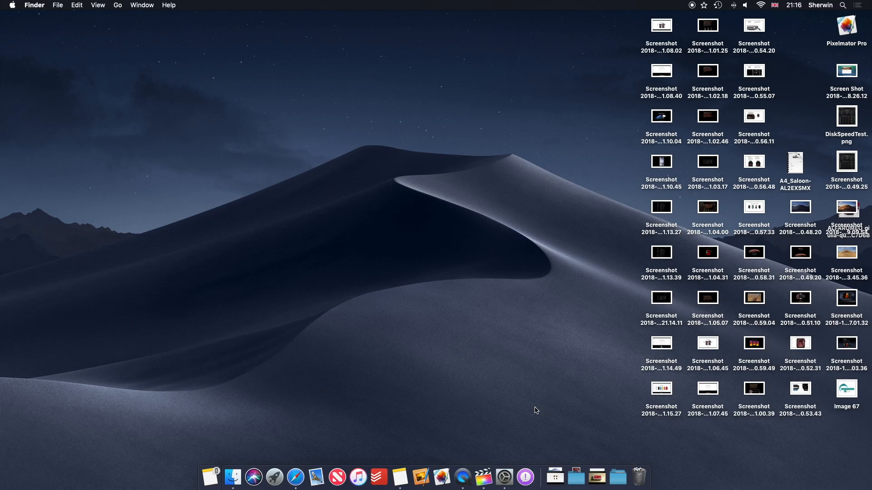
{"action": "mouse_move", "coordinate": [465, 324]}
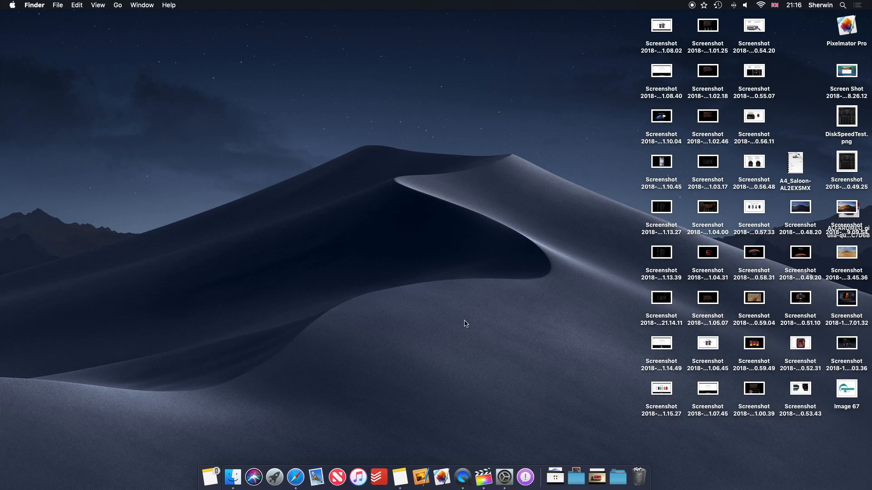
{"action": "mouse_move", "coordinate": [665, 314]}
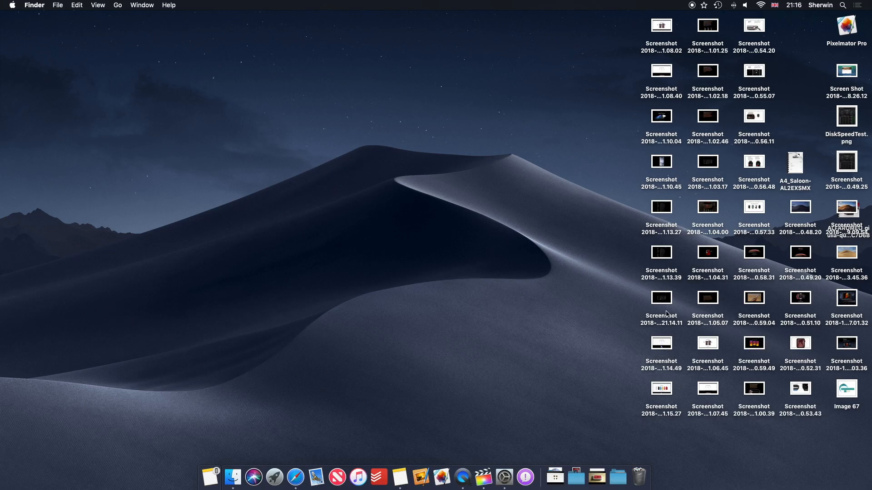
{"action": "mouse_move", "coordinate": [543, 292]}
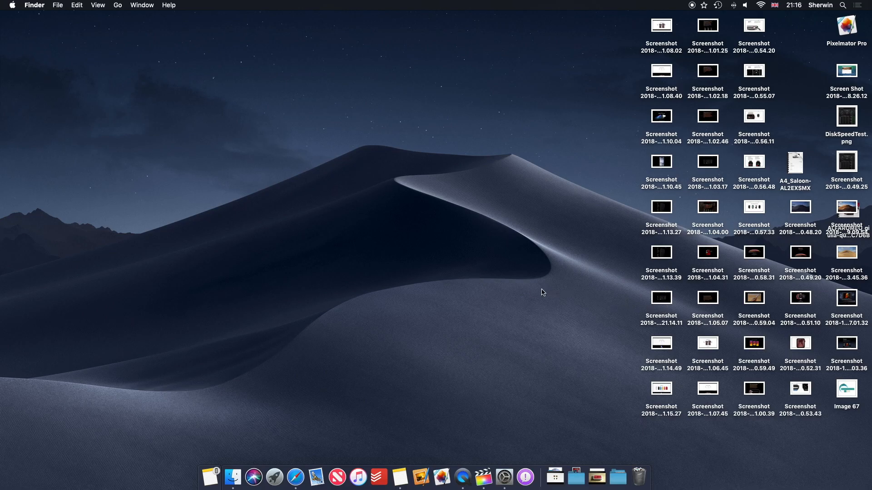
{"action": "mouse_move", "coordinate": [519, 276]}
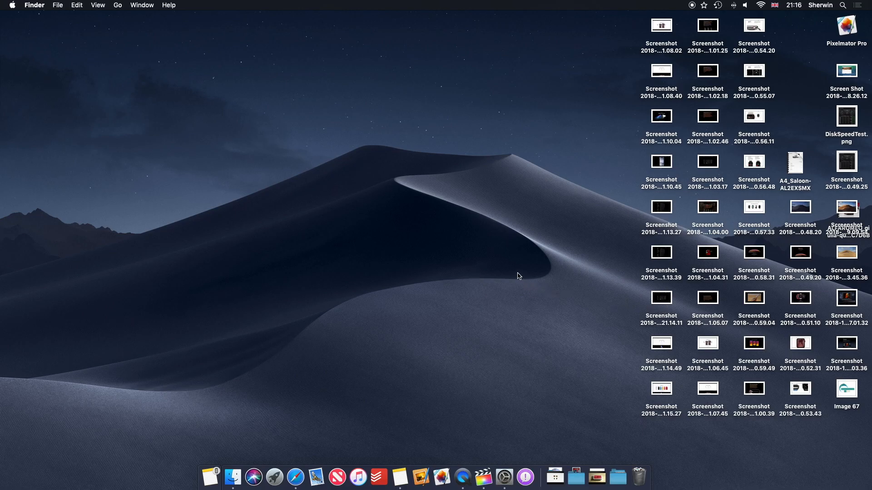
- Turn on Use Stacks from the desktop context menu, grouping files into Images, PDF Documents and Screenshots
{"action": "right_click", "coordinate": [516, 276]}
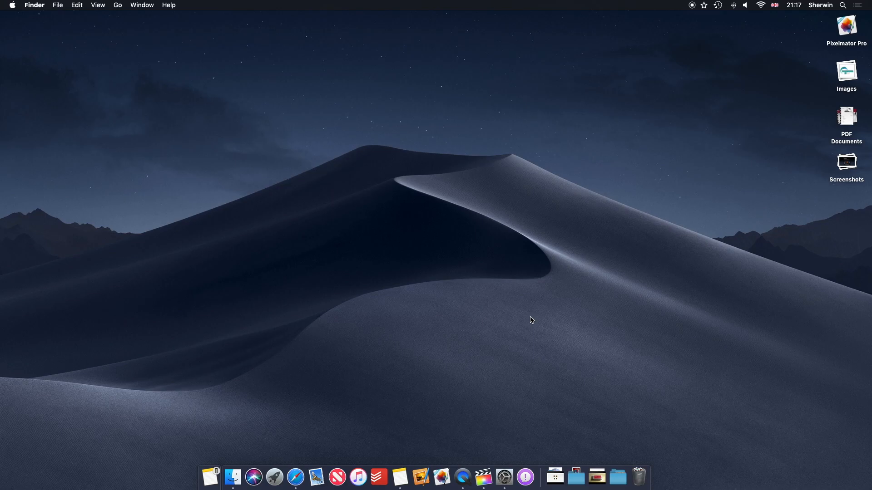
{"action": "mouse_move", "coordinate": [793, 174]}
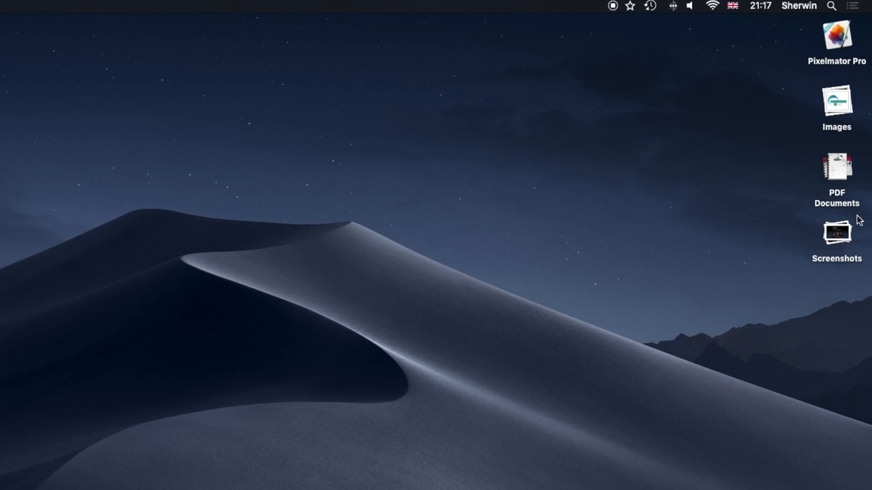
{"action": "mouse_move", "coordinate": [822, 249]}
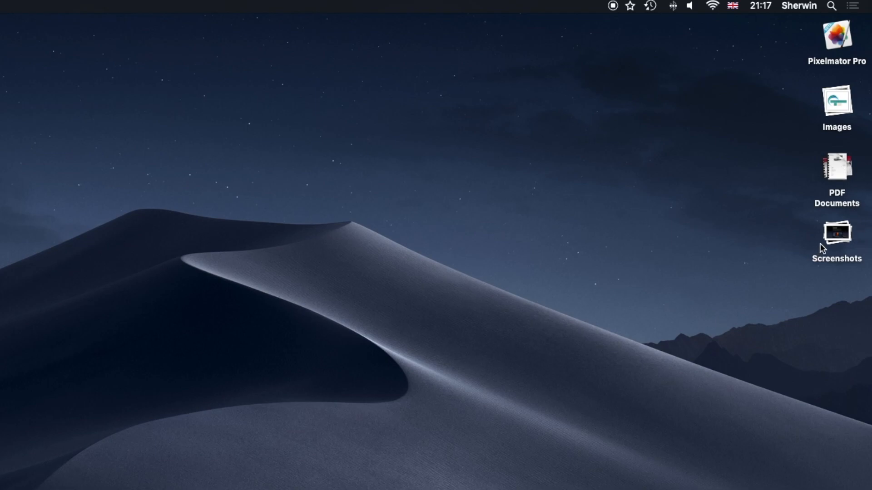
{"action": "mouse_move", "coordinate": [726, 209]}
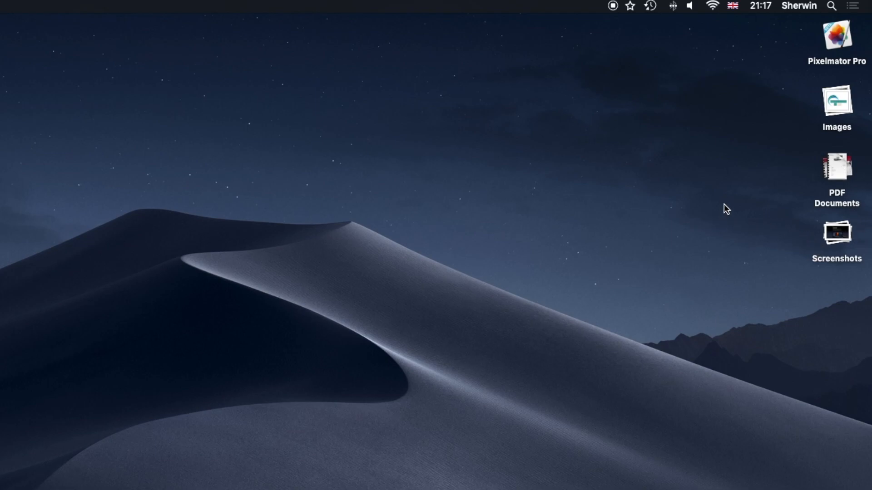
{"action": "double_click", "coordinate": [836, 232]}
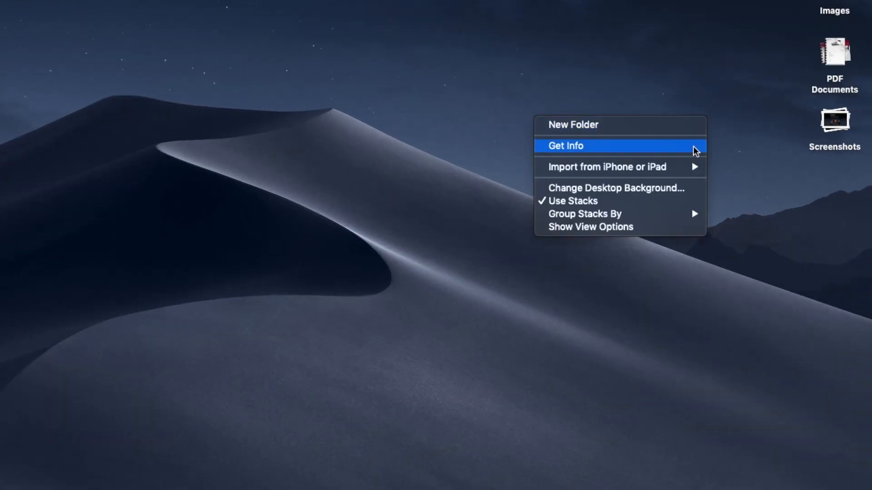
{"action": "mouse_move", "coordinate": [585, 214]}
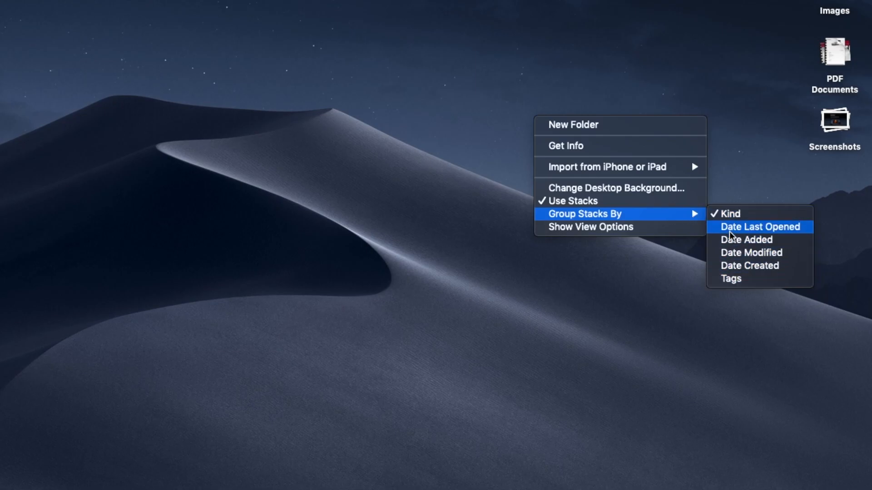
- Group the stacks by Date Last Opened, yielding September, August, July, Today and Earlier stacks
{"action": "left_click", "coordinate": [760, 227]}
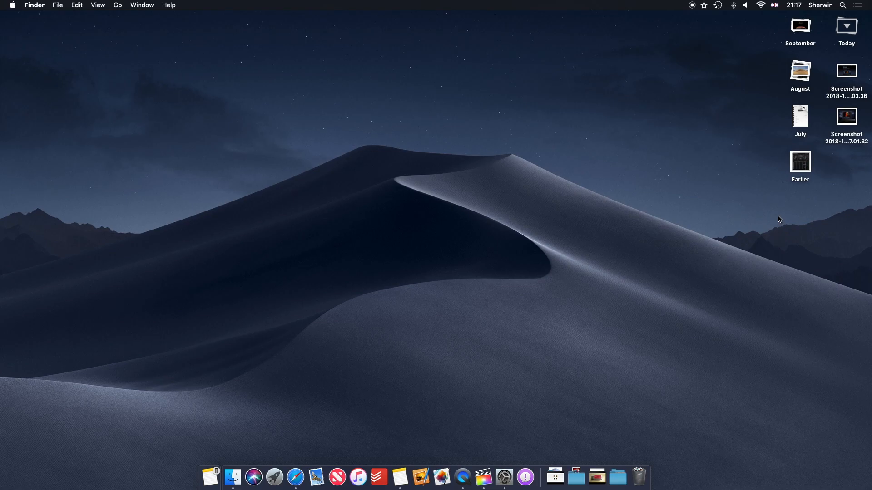
{"action": "mouse_move", "coordinate": [790, 31]}
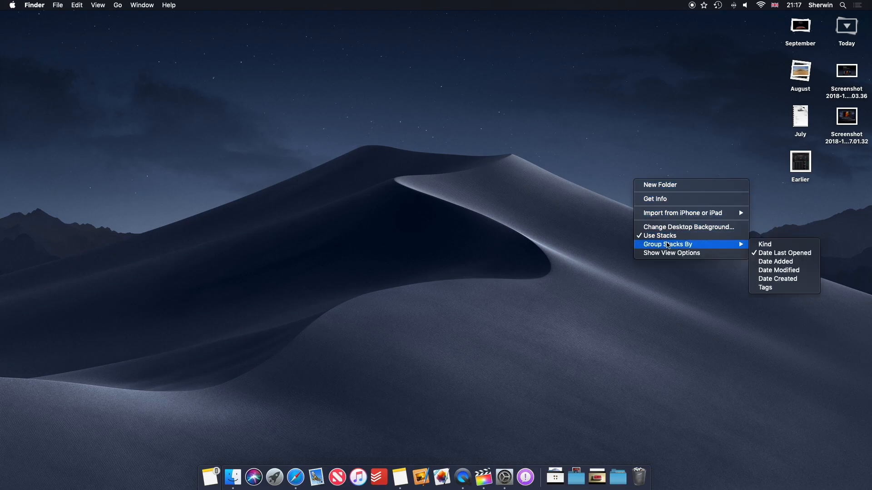
- Group the stacks by Kind again, restoring the Images, PDF Documents and Screenshots stacks
{"action": "left_click", "coordinate": [763, 244]}
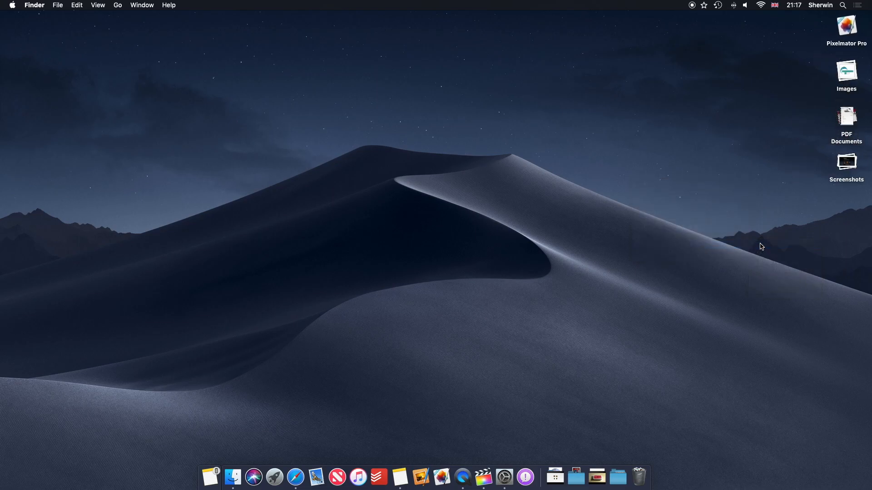
{"action": "mouse_move", "coordinate": [757, 179]}
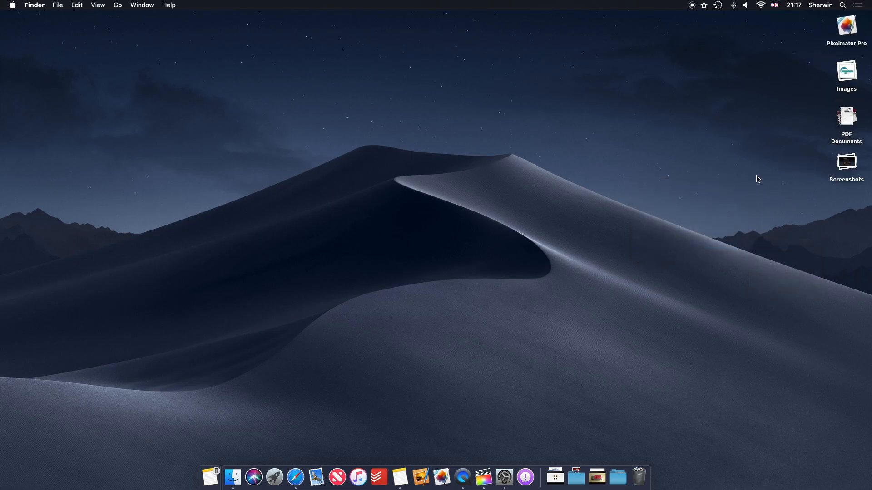
{"action": "mouse_move", "coordinate": [688, 211]}
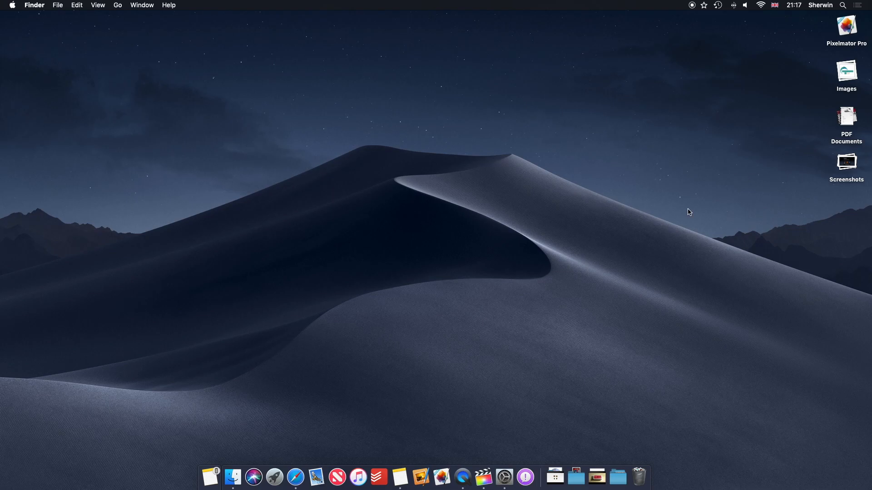
{"action": "mouse_move", "coordinate": [241, 387]}
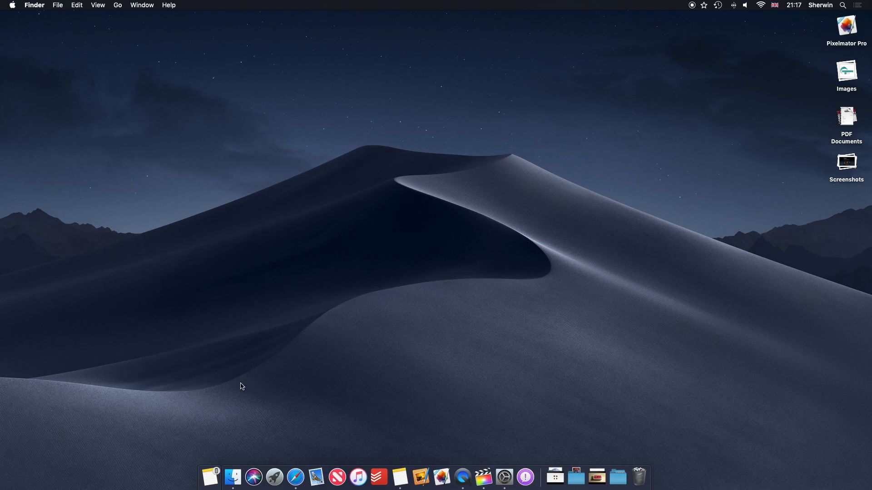
{"action": "left_click", "coordinate": [233, 477]}
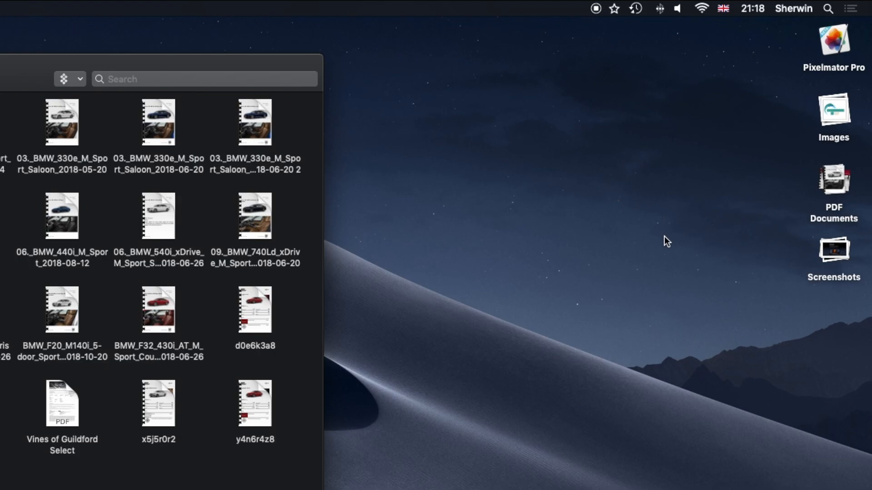
{"action": "mouse_move", "coordinate": [832, 189]}
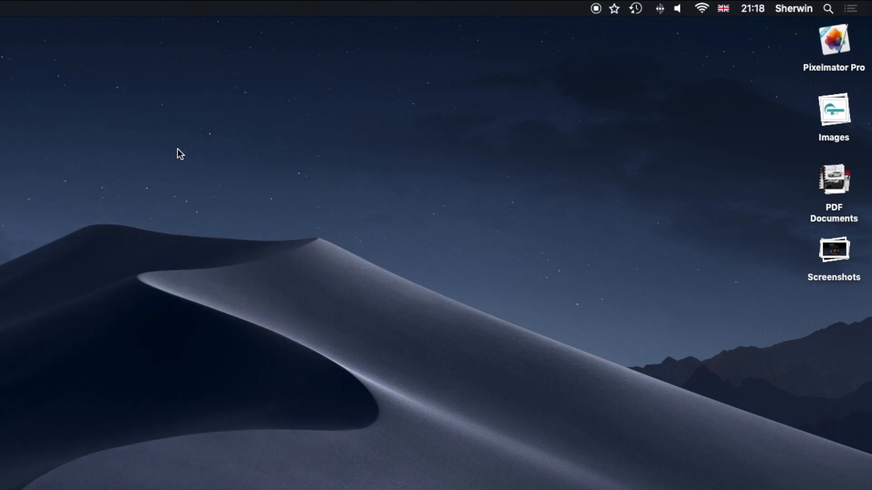
{"action": "mouse_move", "coordinate": [411, 188]}
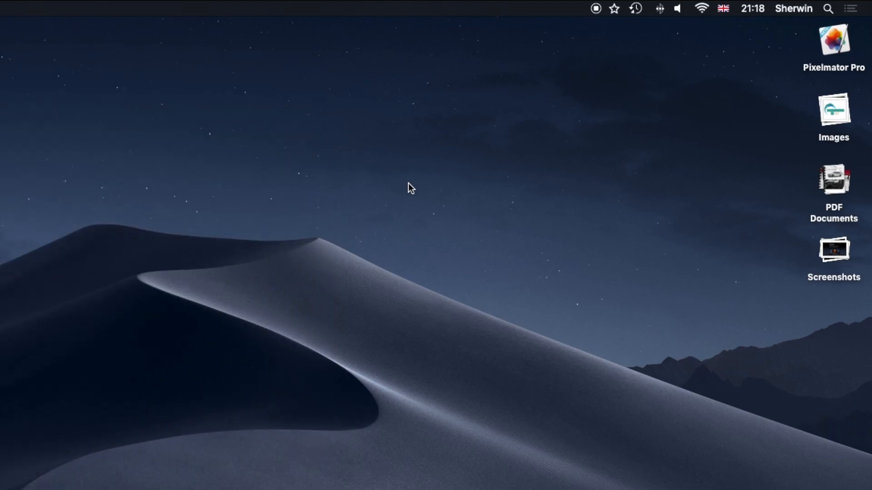
{"action": "mouse_move", "coordinate": [645, 220]}
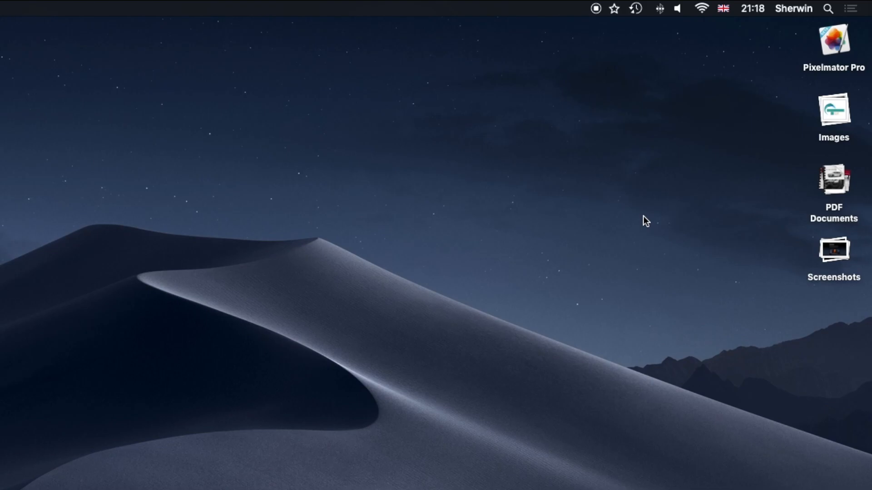
{"action": "mouse_move", "coordinate": [844, 192]}
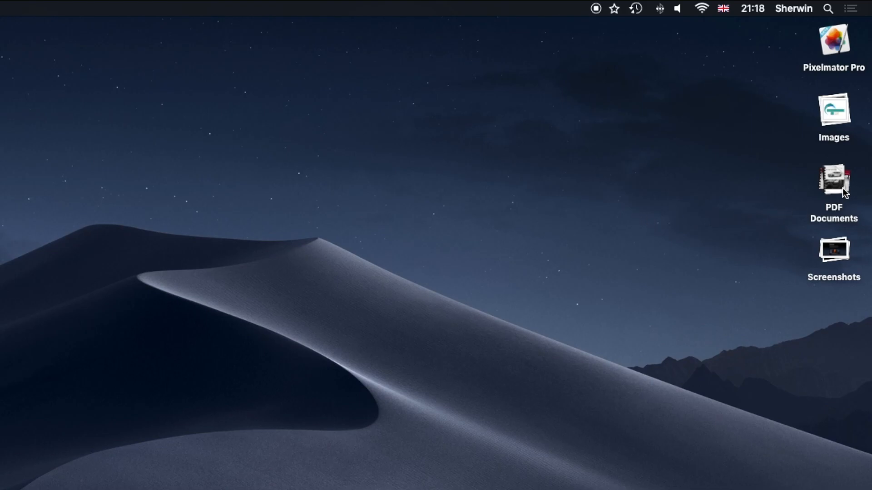